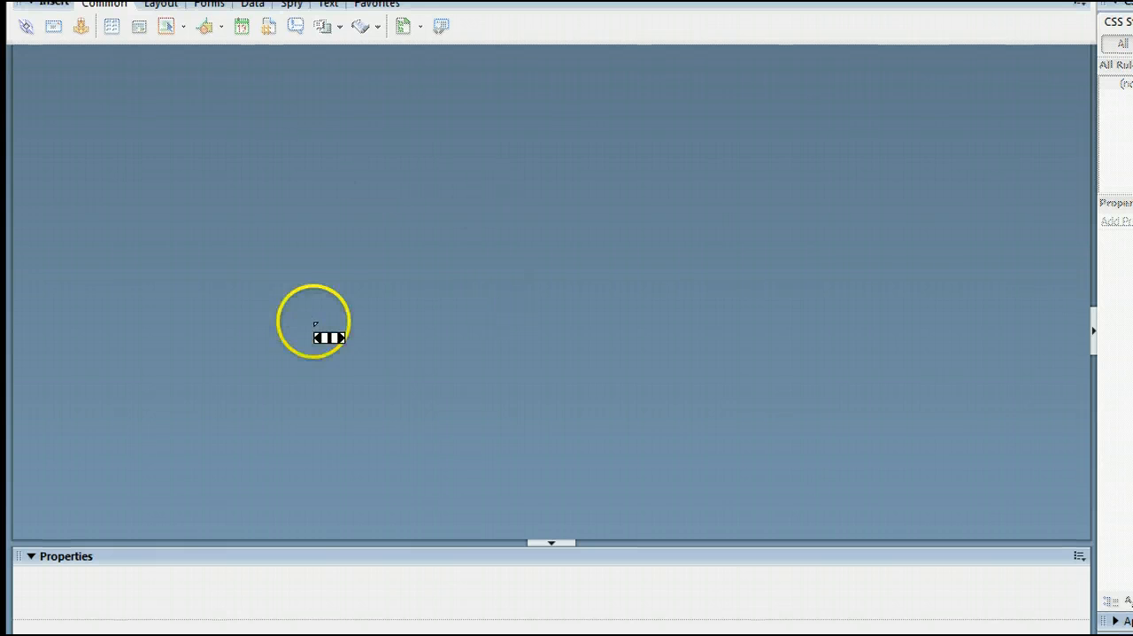
# Step: Show the File commands from the empty Dreamweaver workspace
pyautogui.click(24, 39)
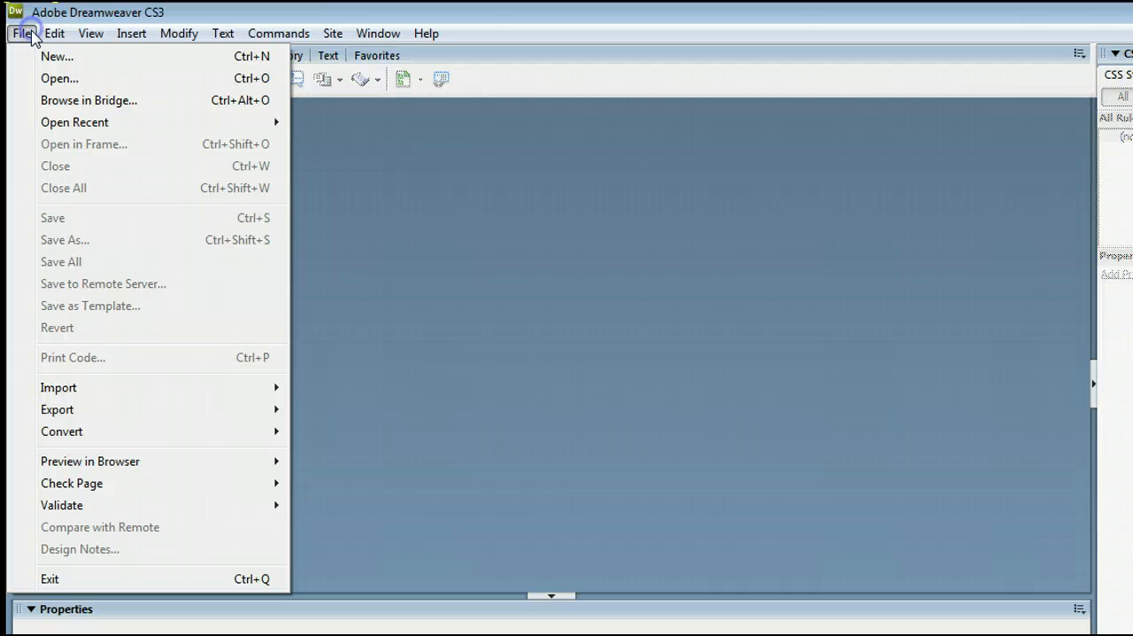
pyautogui.moveTo(145, 69)
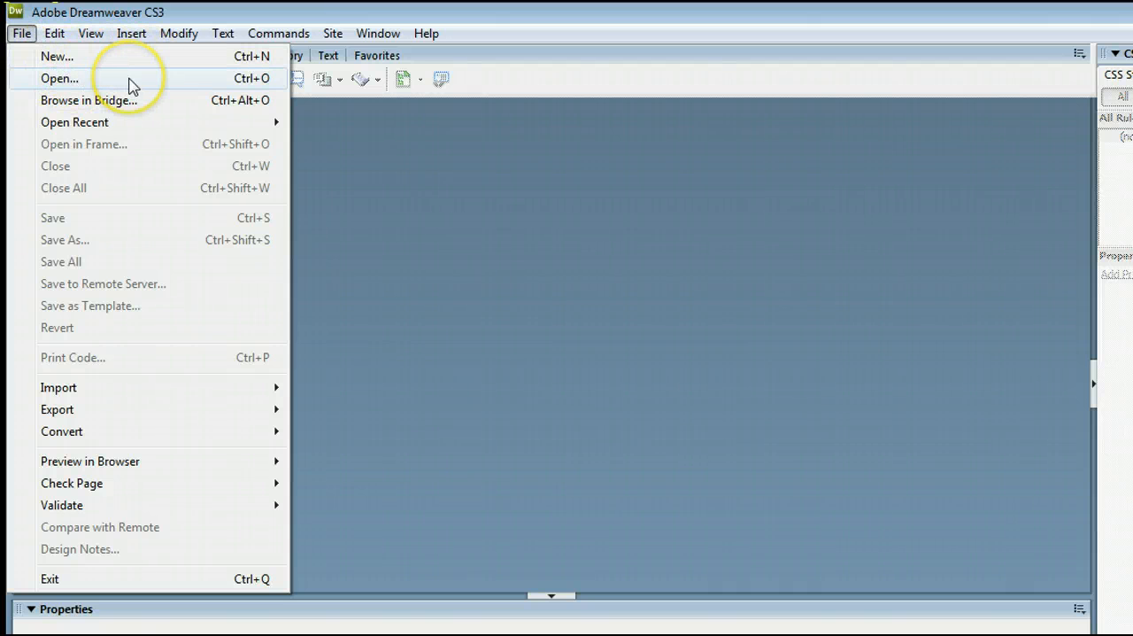
pyautogui.moveTo(168, 84)
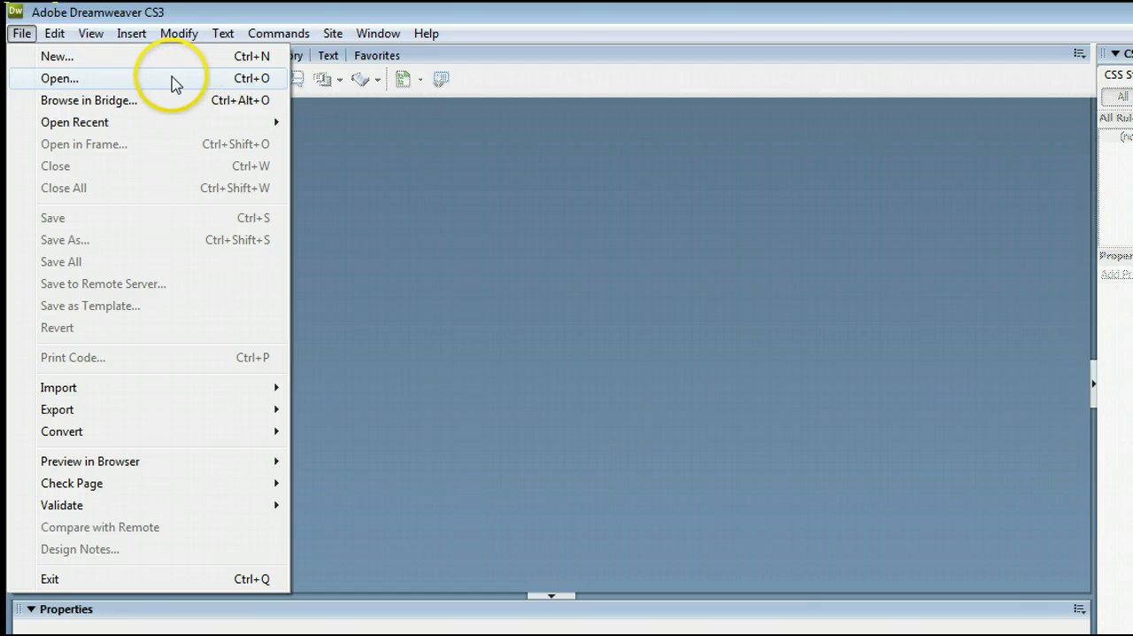
pyautogui.moveTo(172, 82)
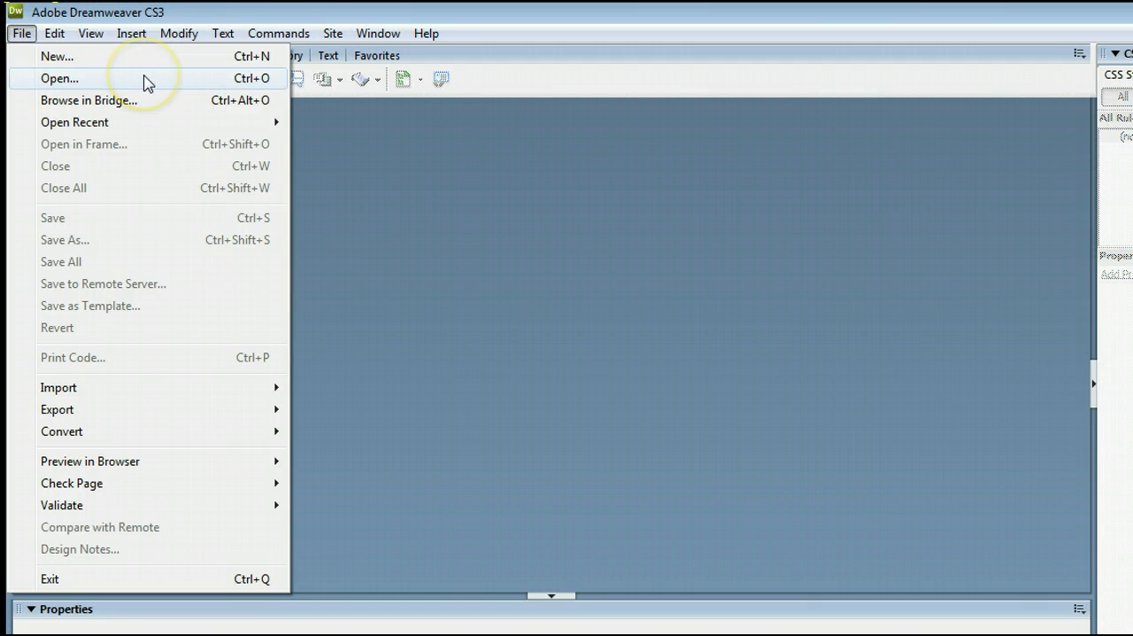
pyautogui.moveTo(169, 81)
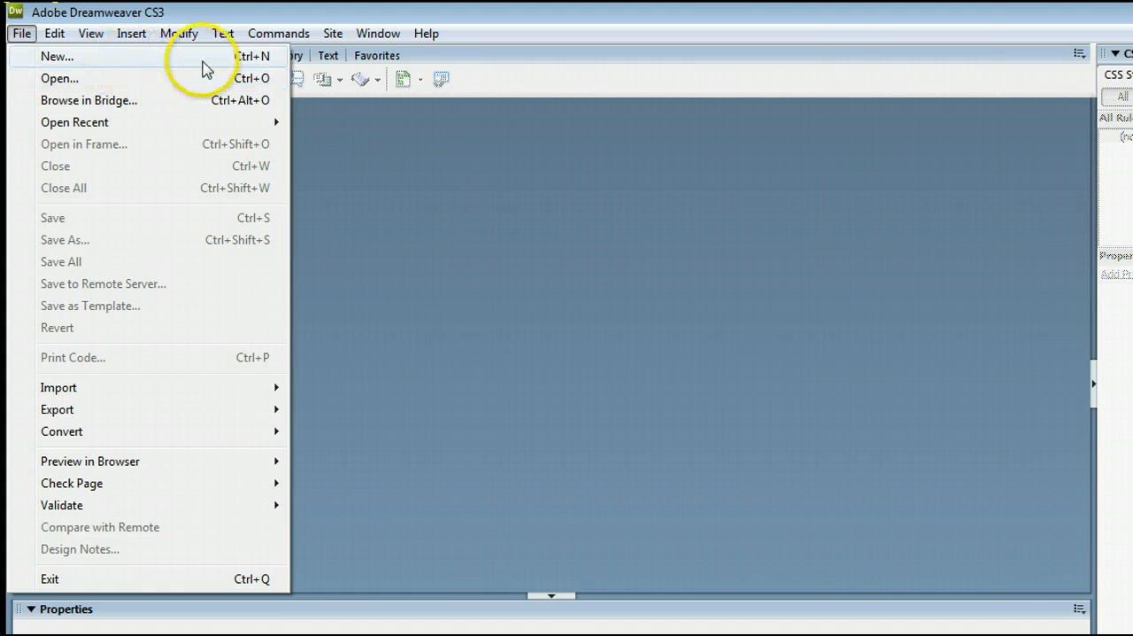
# Step: Create a new blank HTML page (Untitled-2) with layout <none>
pyautogui.click(55, 55)
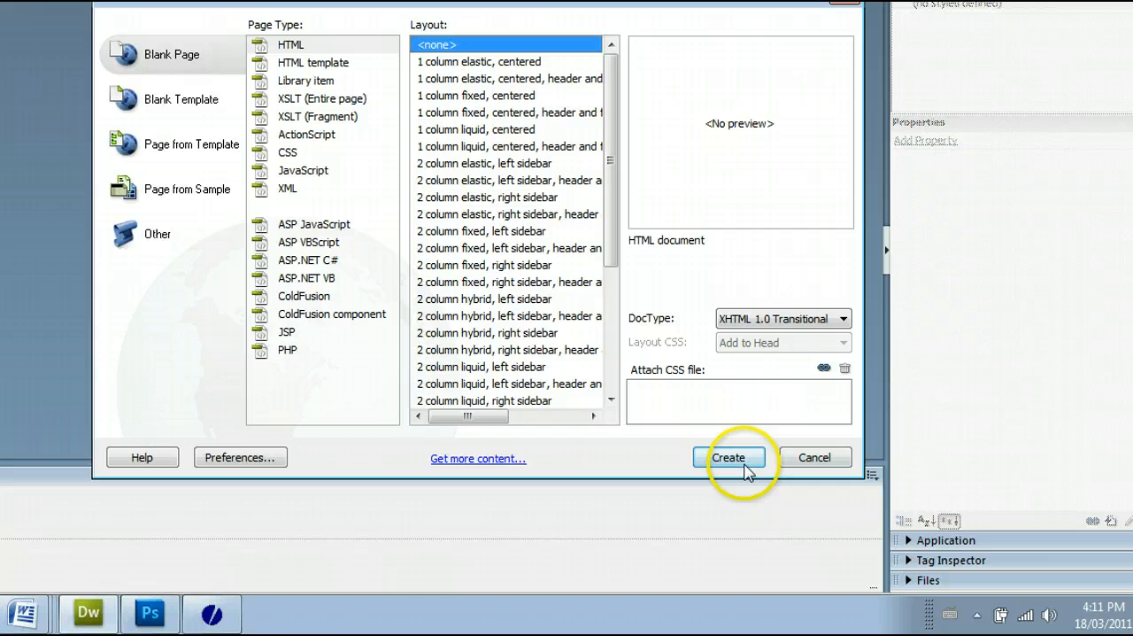
pyautogui.click(730, 457)
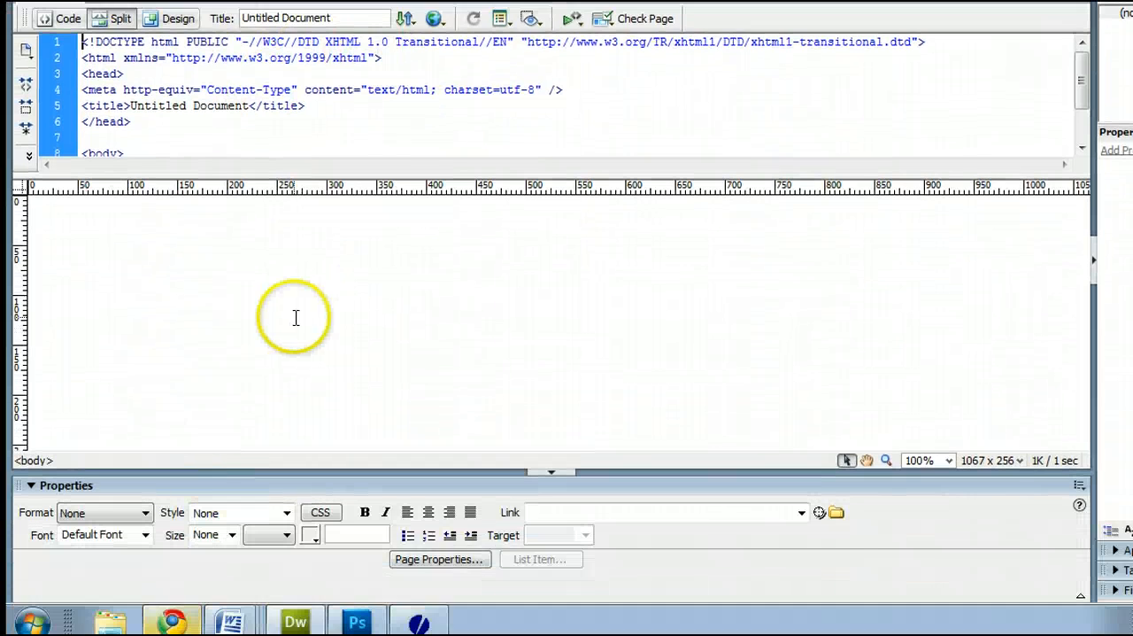
pyautogui.moveTo(178, 142)
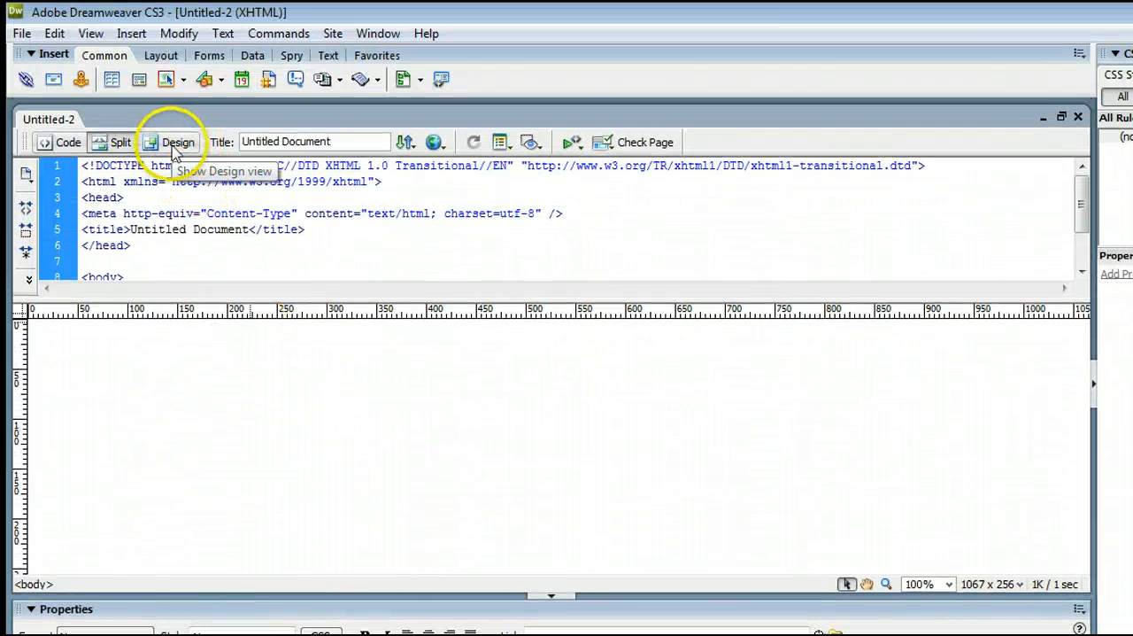
# Step: Switch Untitled-2 from Design view to Code view showing the starter markup
pyautogui.click(177, 141)
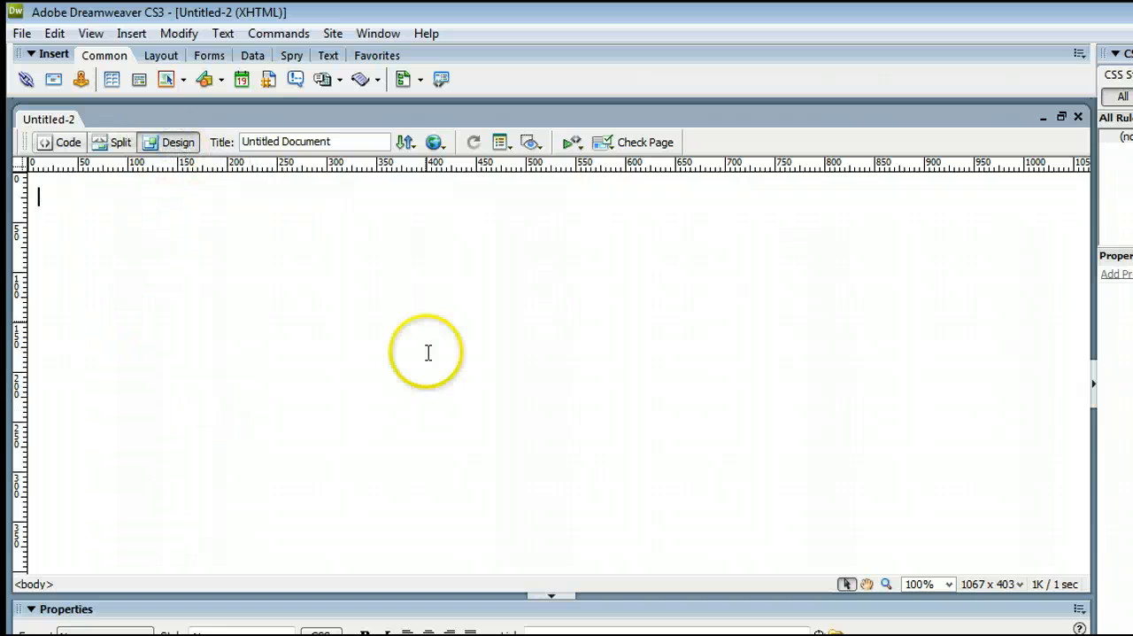
pyautogui.click(60, 142)
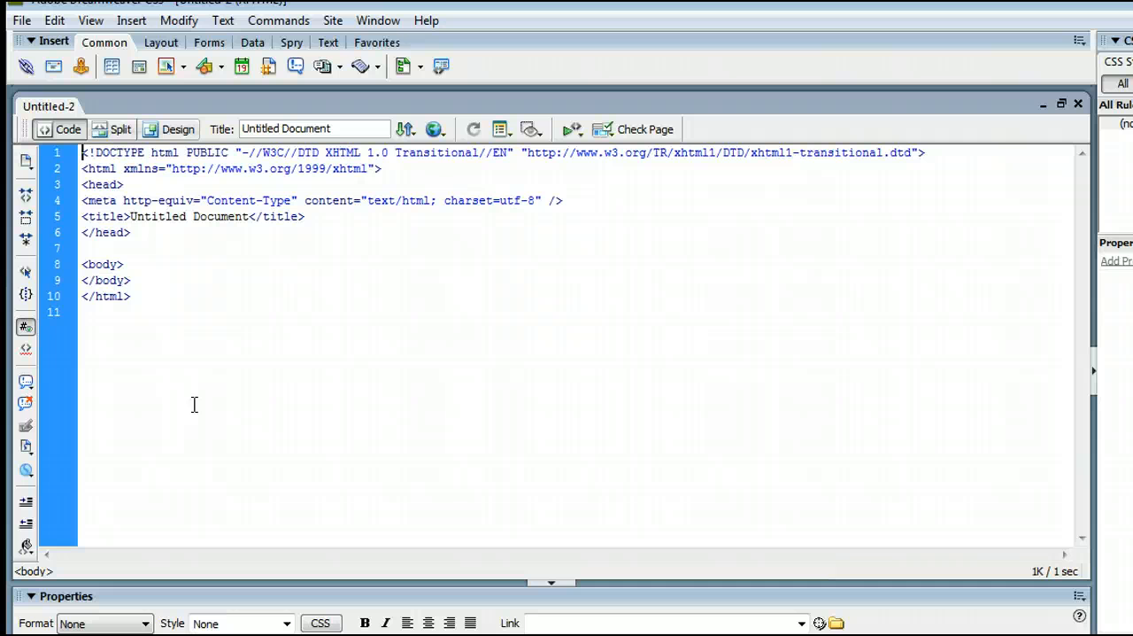
pyautogui.moveTo(170, 369)
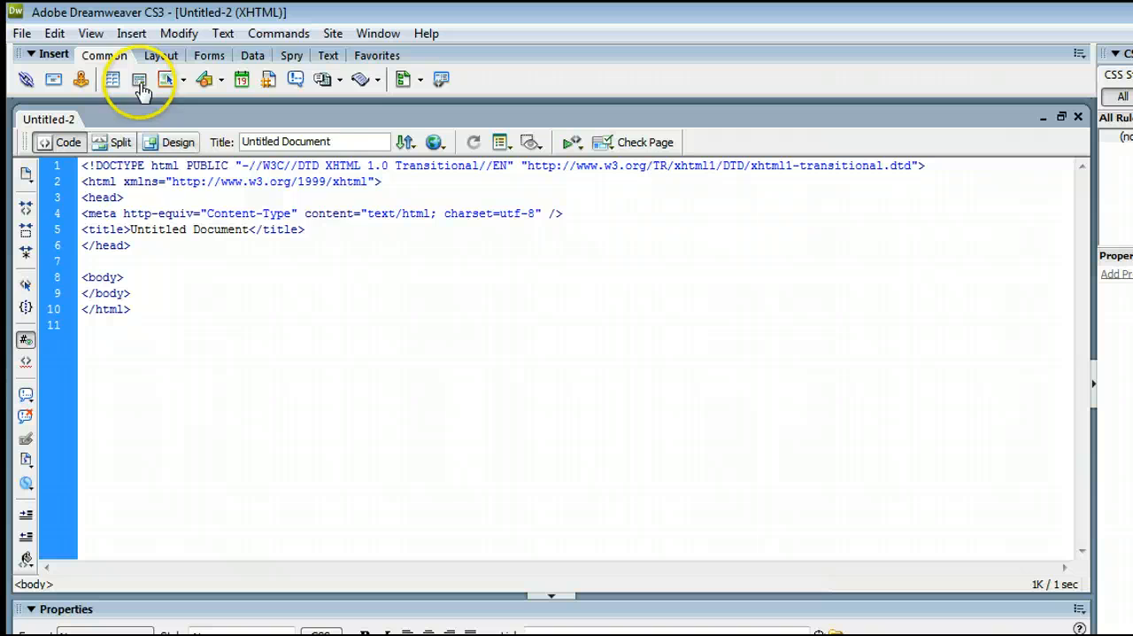
pyautogui.click(131, 32)
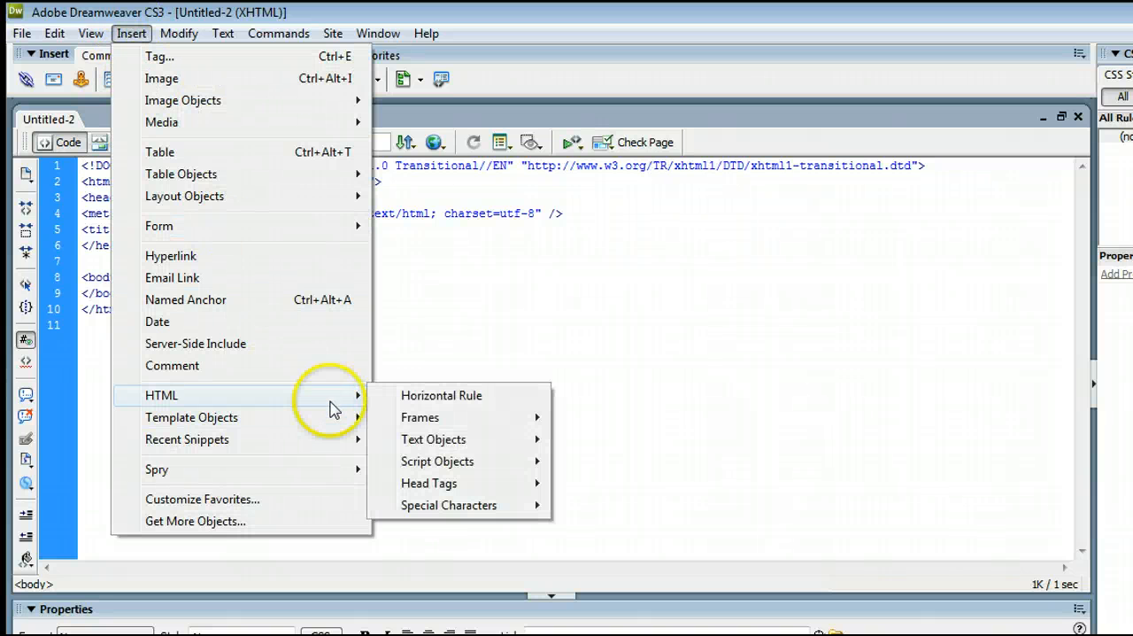
pyautogui.moveTo(428, 471)
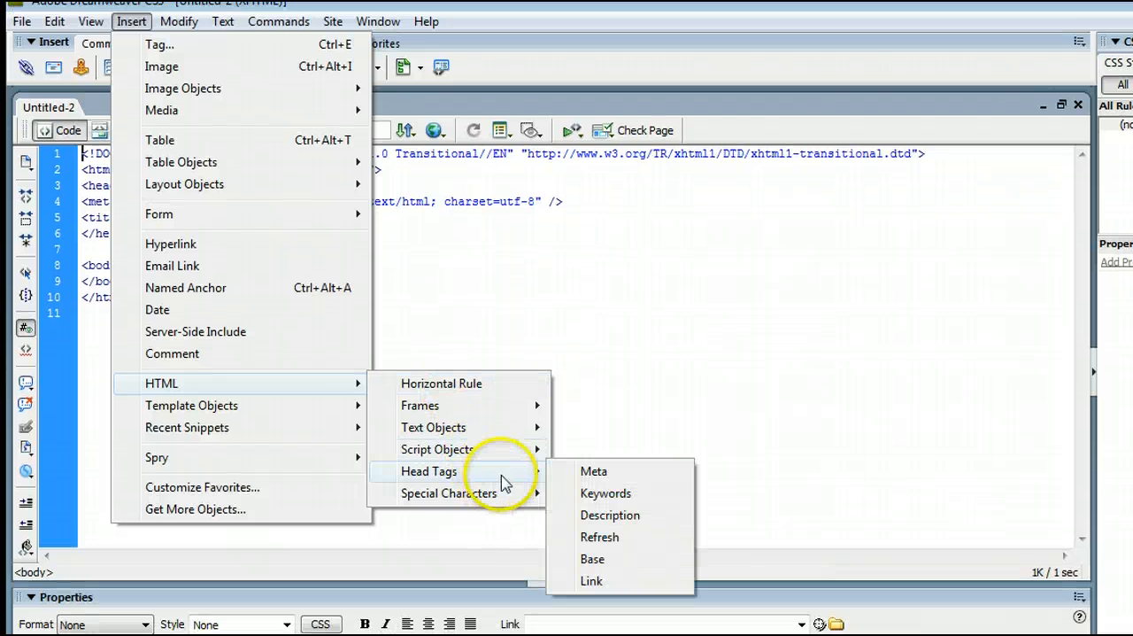
pyautogui.moveTo(518, 486)
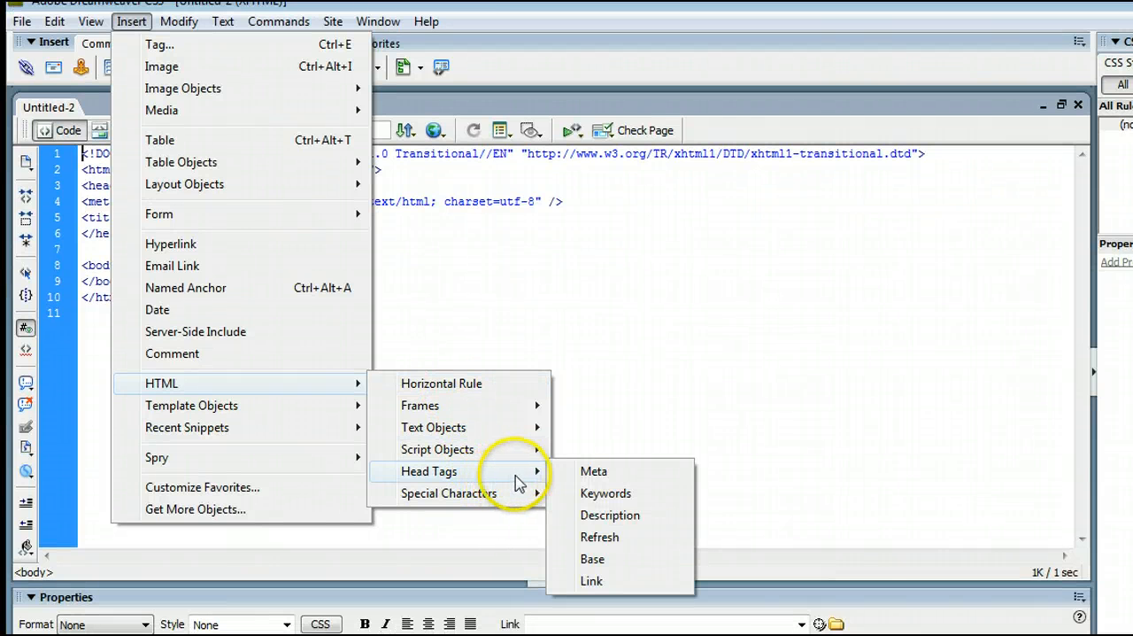
pyautogui.moveTo(604, 475)
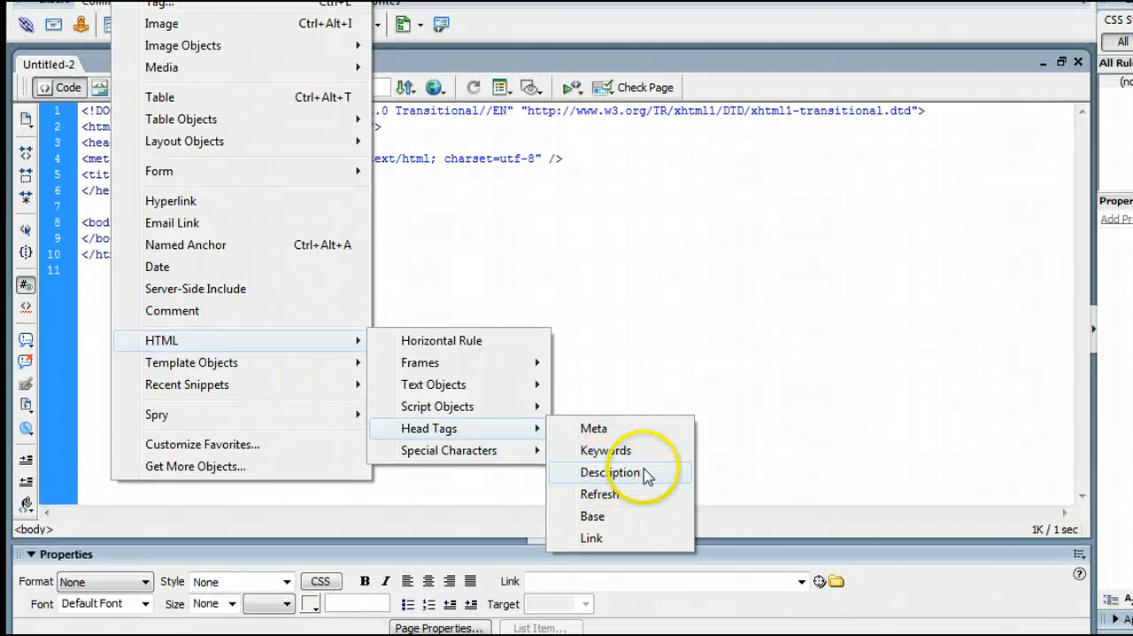
pyautogui.moveTo(632, 450)
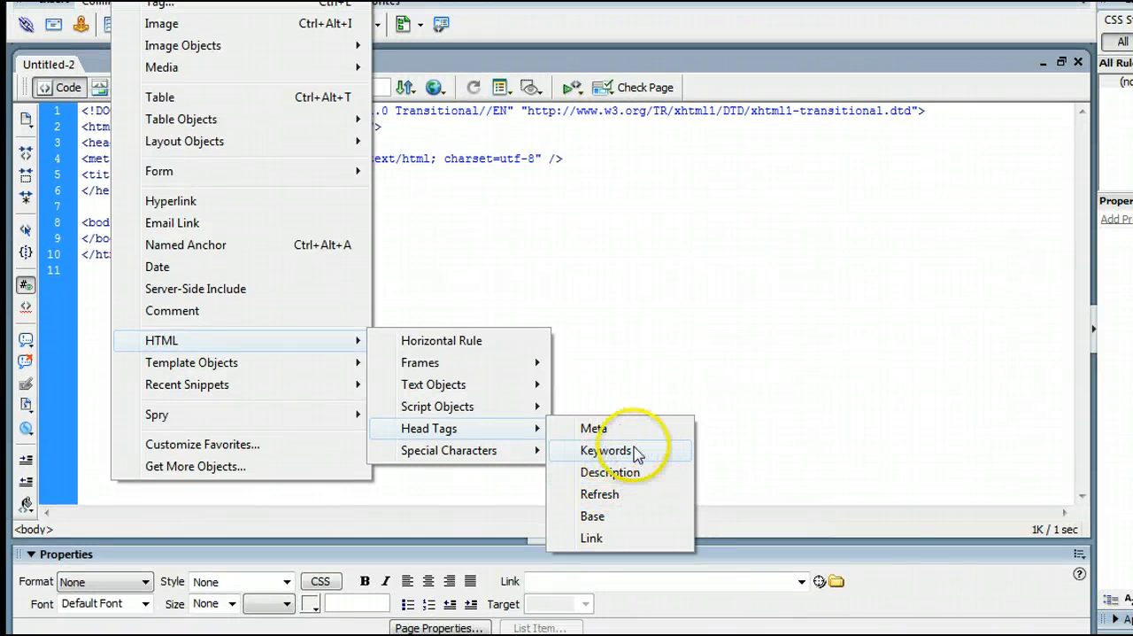
pyautogui.click(606, 450)
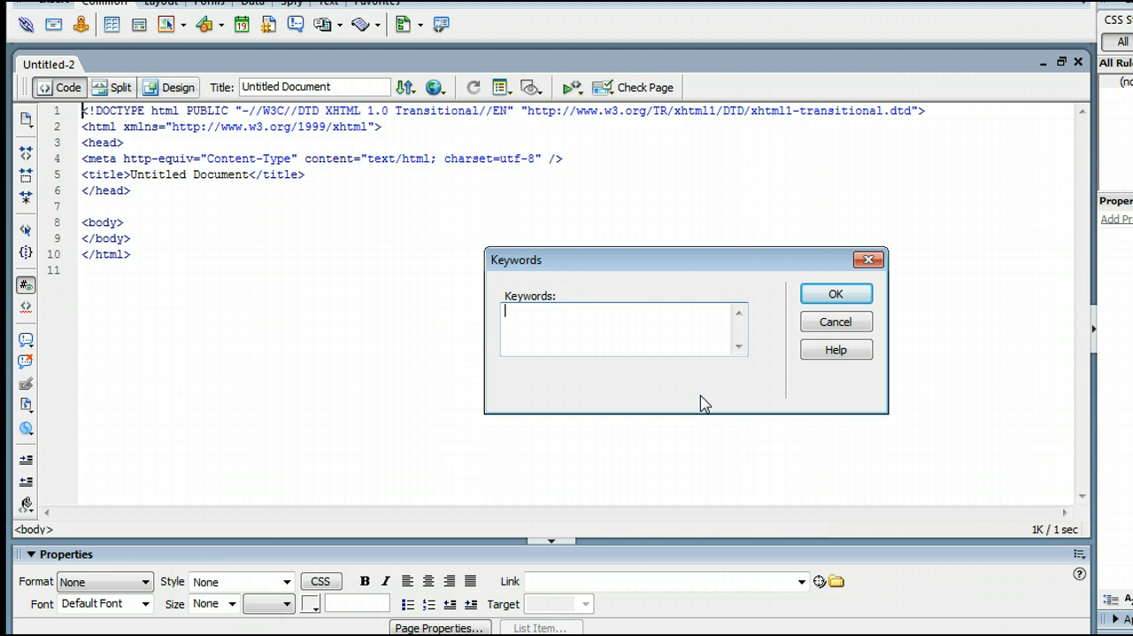
pyautogui.write('photoshop')
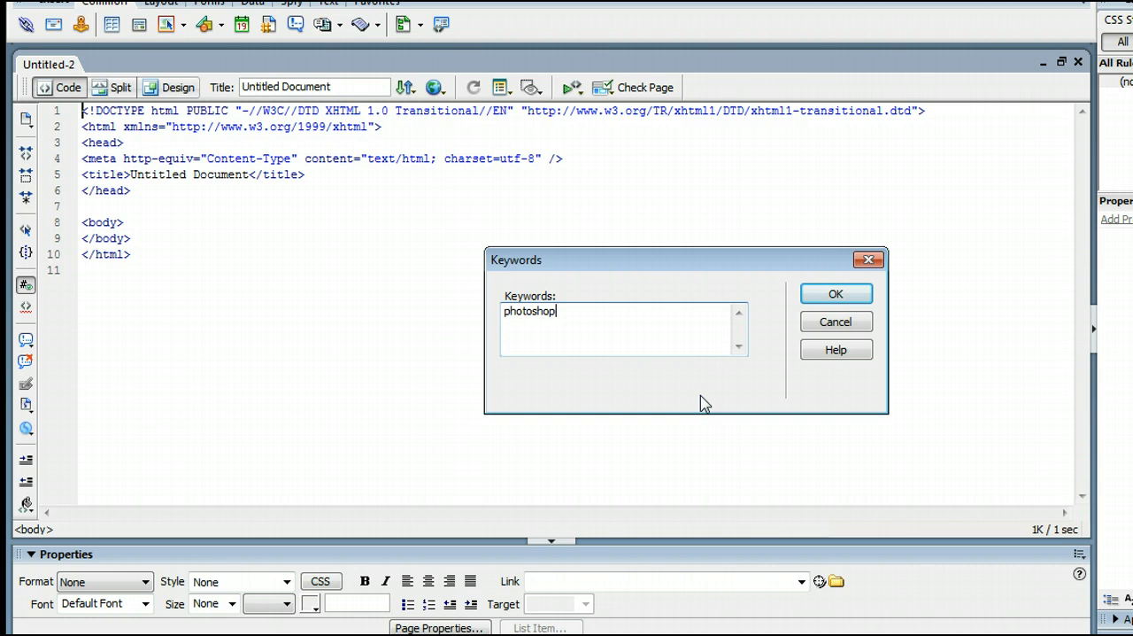
pyautogui.write(', tutorials,')
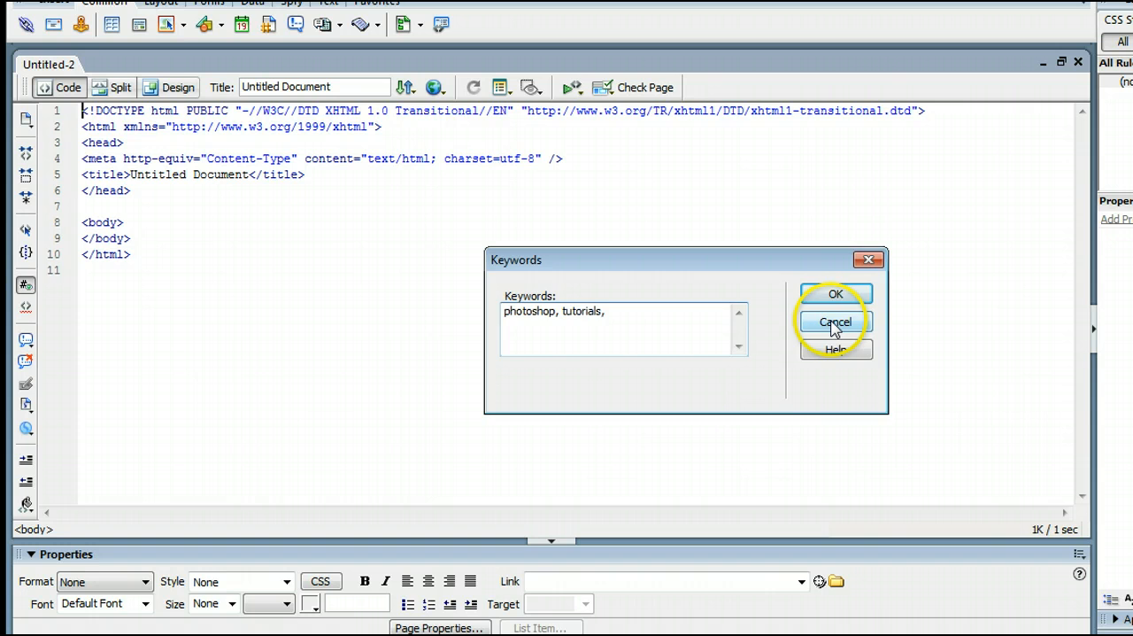
pyautogui.click(834, 322)
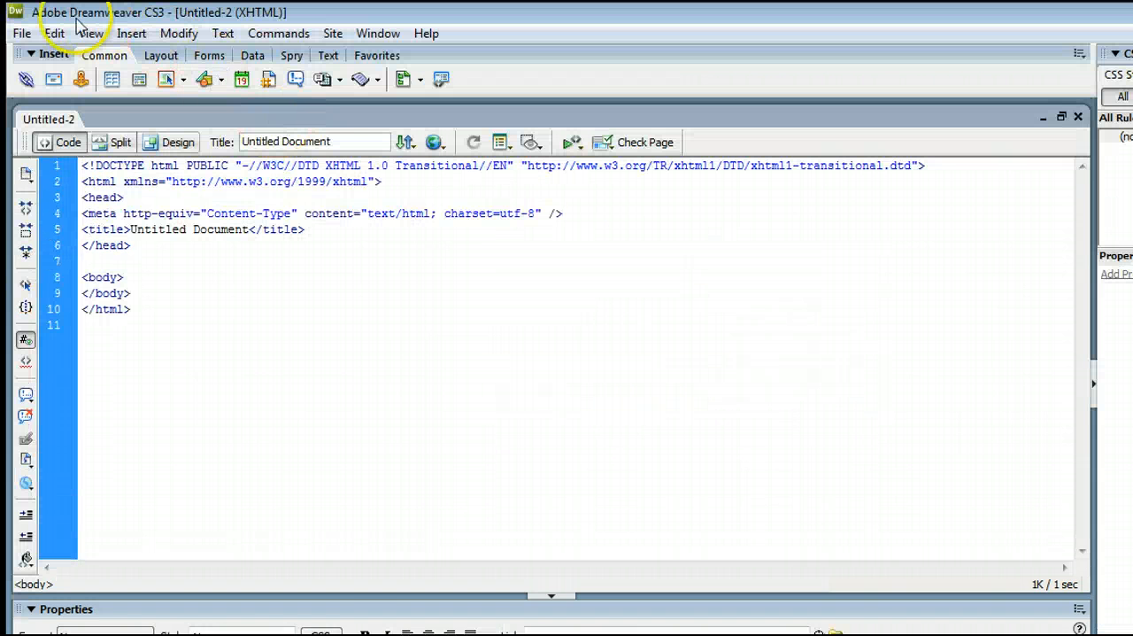
# Step: Insert a keywords meta tag containing 'photoshop' into the page head
pyautogui.click(131, 32)
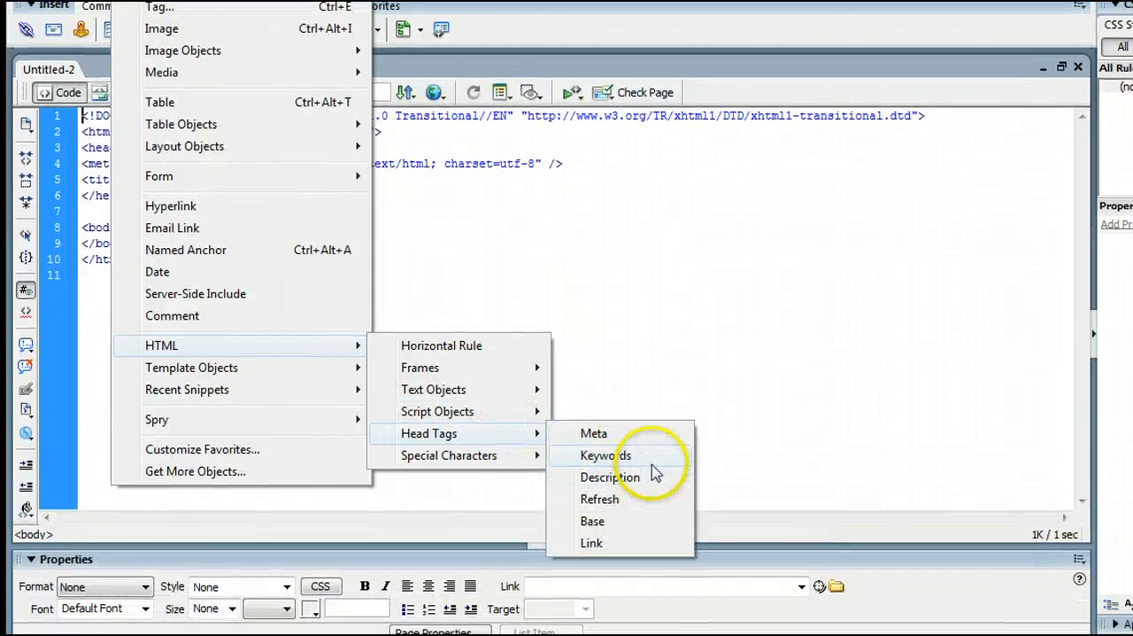
pyautogui.click(606, 455)
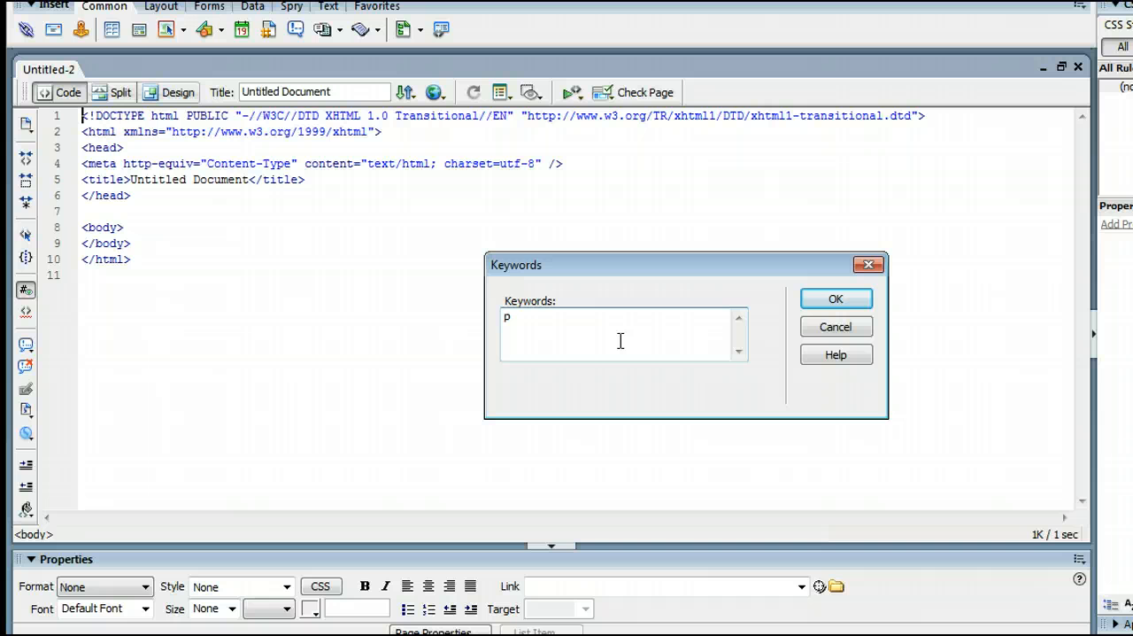
pyautogui.write('hotoshop')
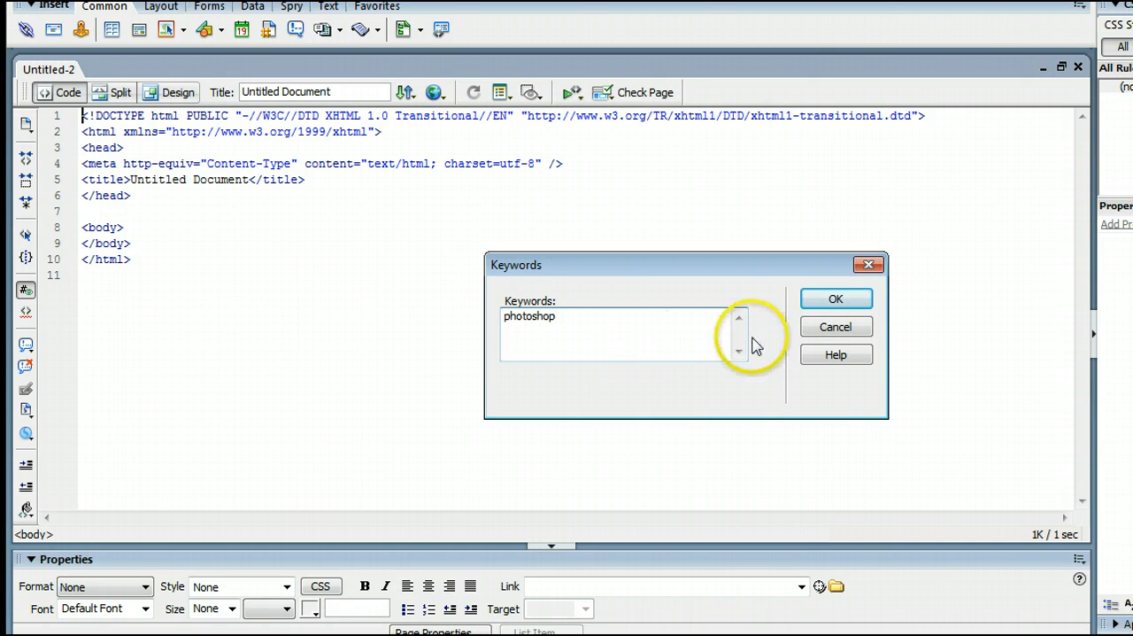
pyautogui.click(836, 298)
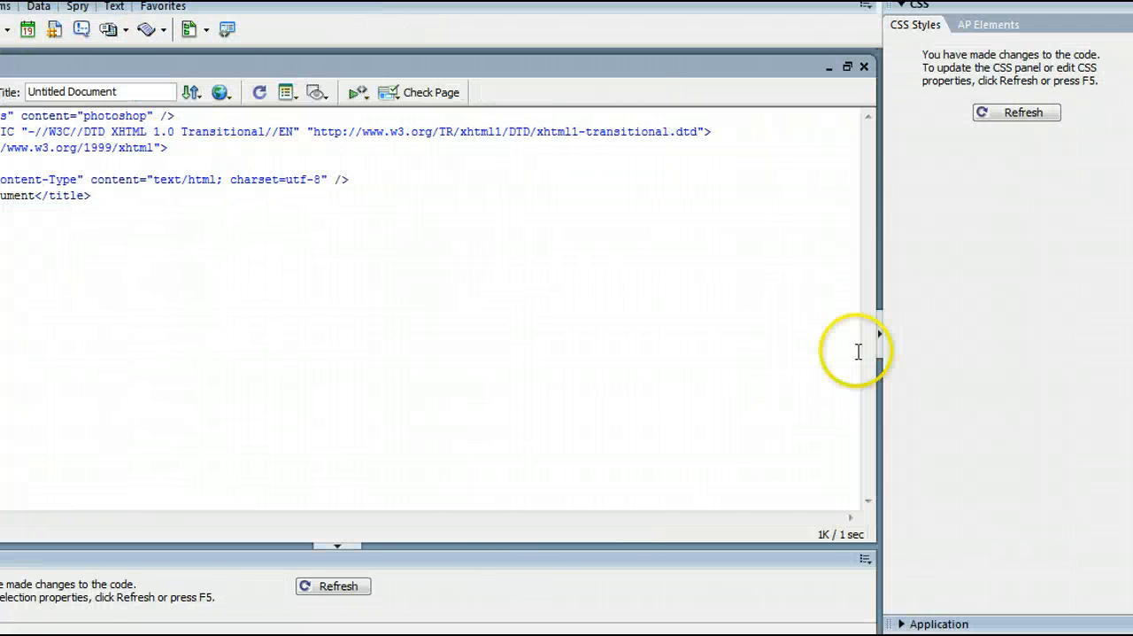
pyautogui.moveTo(857, 354)
pyautogui.write(', ')
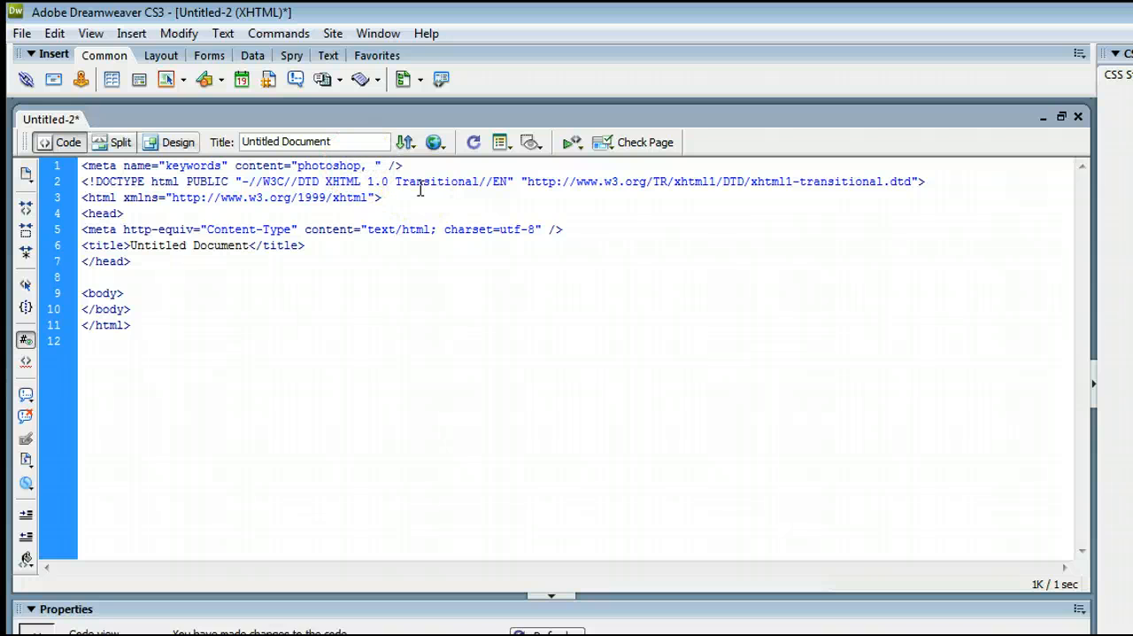
# Step: Add further comma-separated placeholder keywords to the keywords tag in code
pyautogui.write('hfejngvkee')
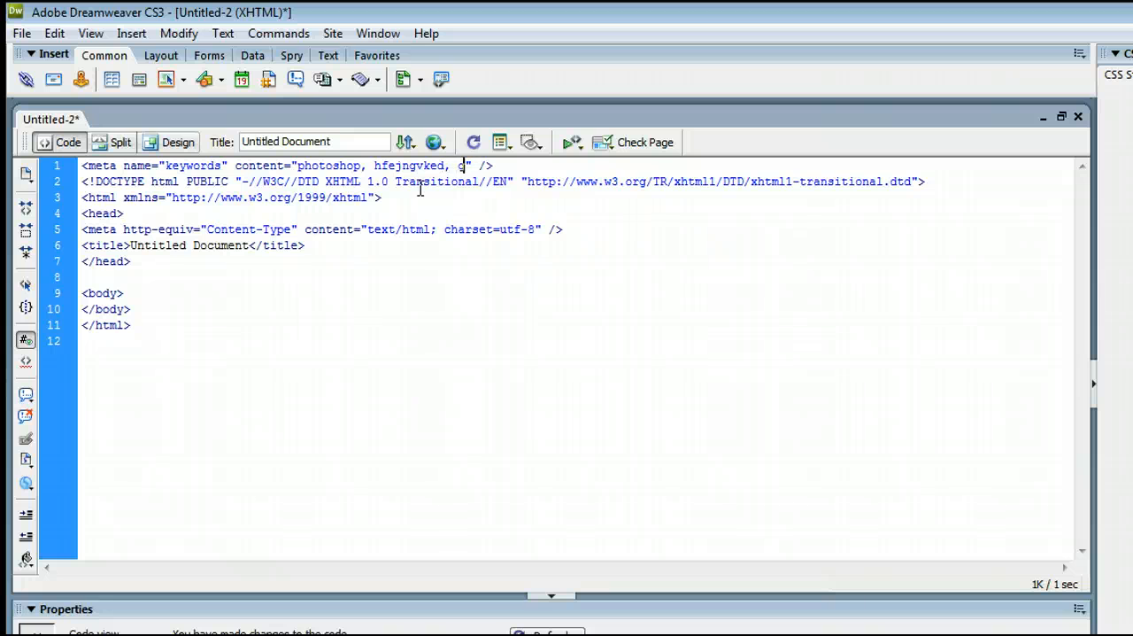
pyautogui.write('gvmerjgvnev,')
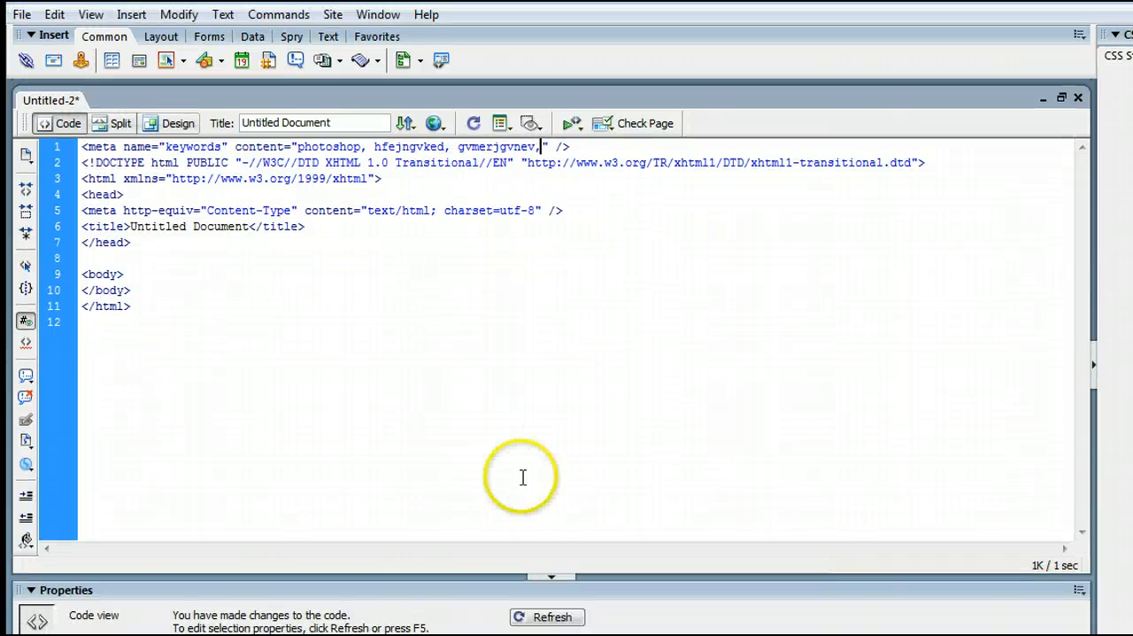
# Step: Insert a description meta tag with placeholder text below the keywords tag
pyautogui.click(131, 34)
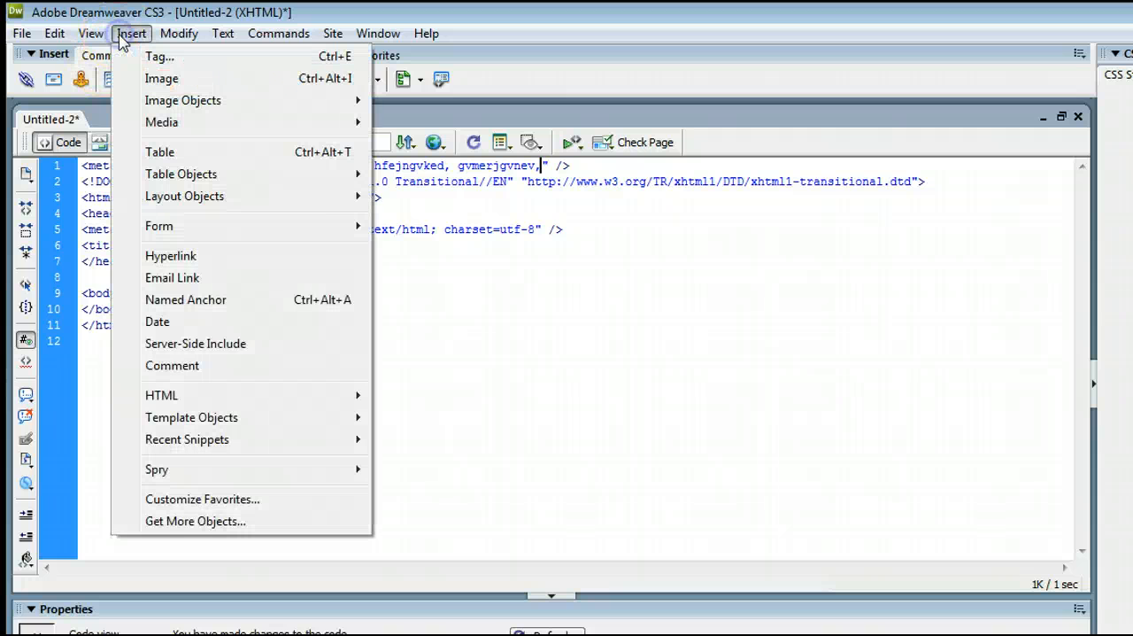
pyautogui.moveTo(358, 391)
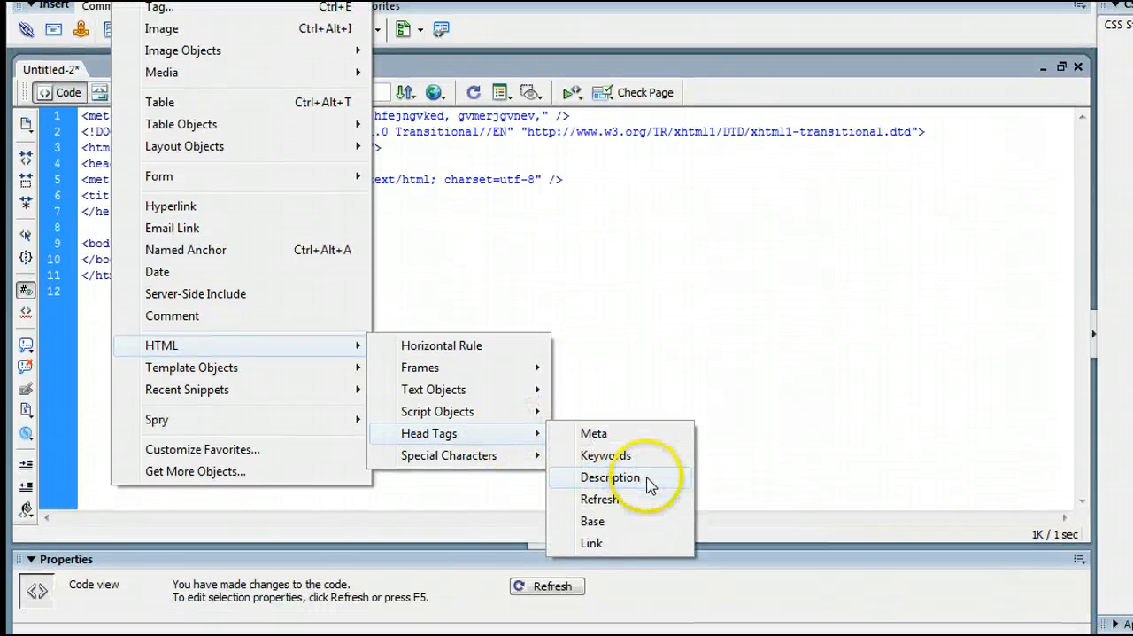
pyautogui.click(609, 478)
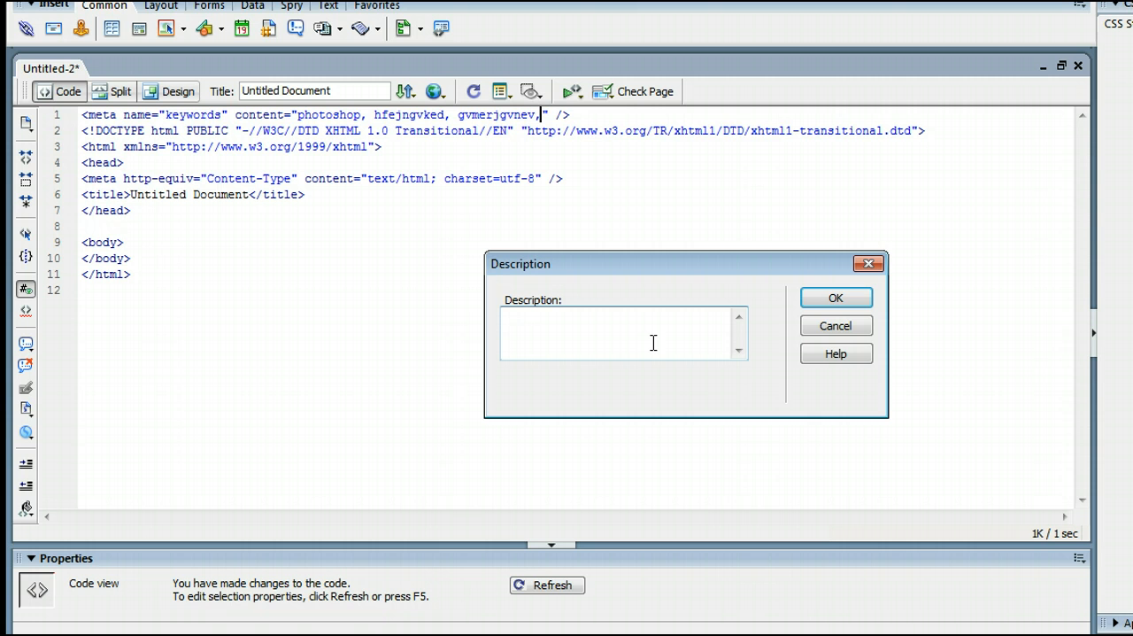
pyautogui.write('sgjvnerjnbvkjdfnjbknfkjsdnbjndfjsnbkjdnfjkbdjknbvkjendvjnefjn')
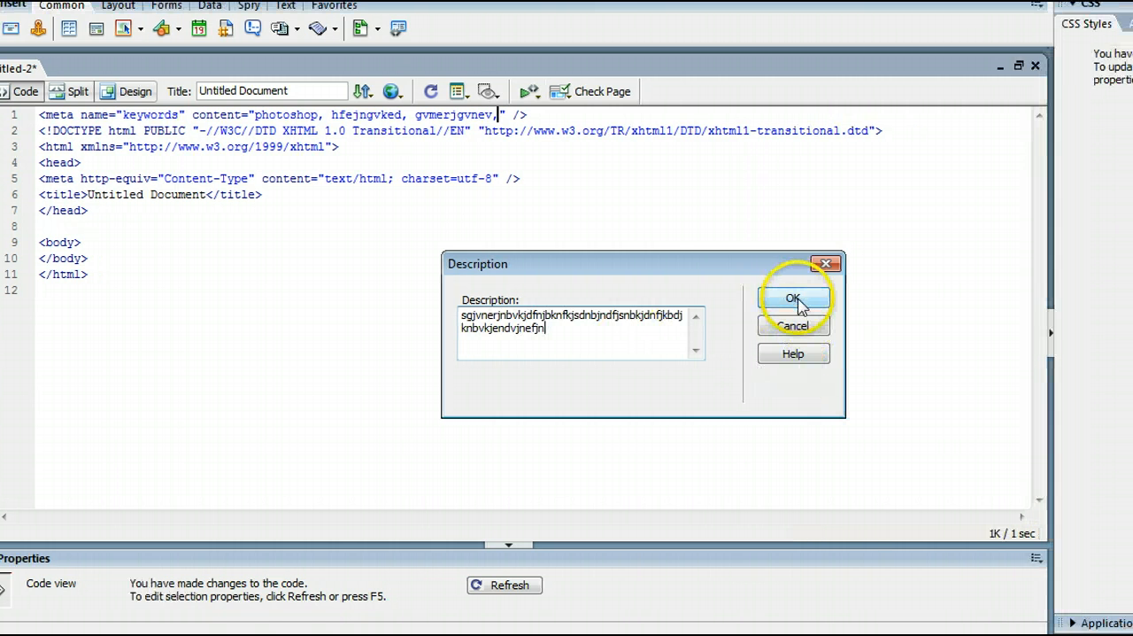
pyautogui.click(793, 297)
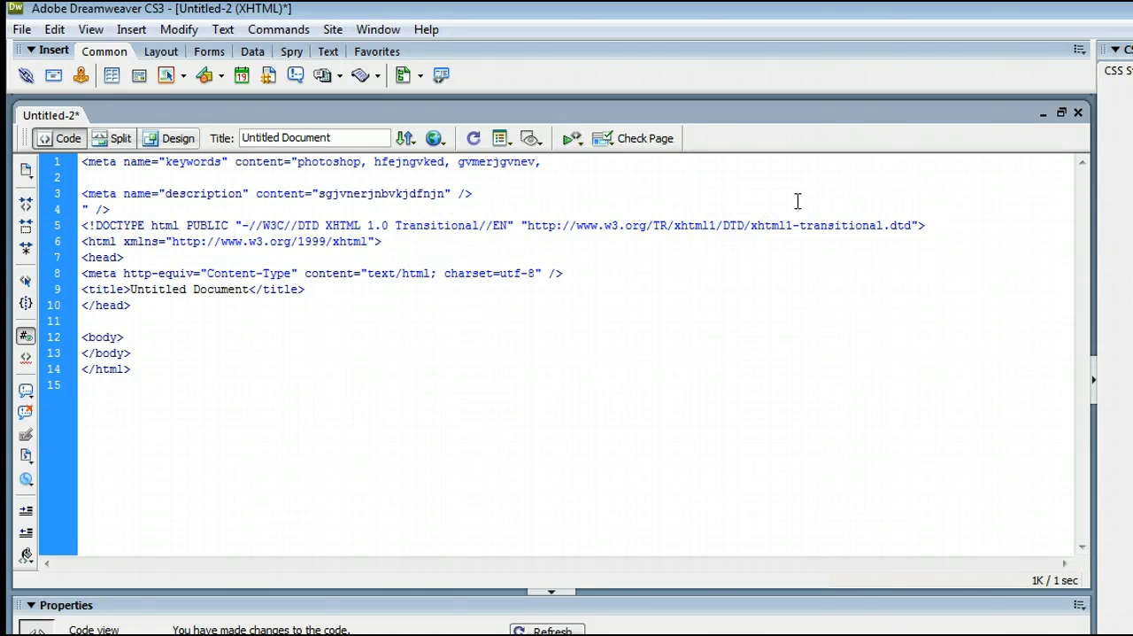
# Step: Extend the description tag's content with more placeholder text 'cvmdfklbmeb,,n'
pyautogui.write('cvmdfklbmeb,,n')
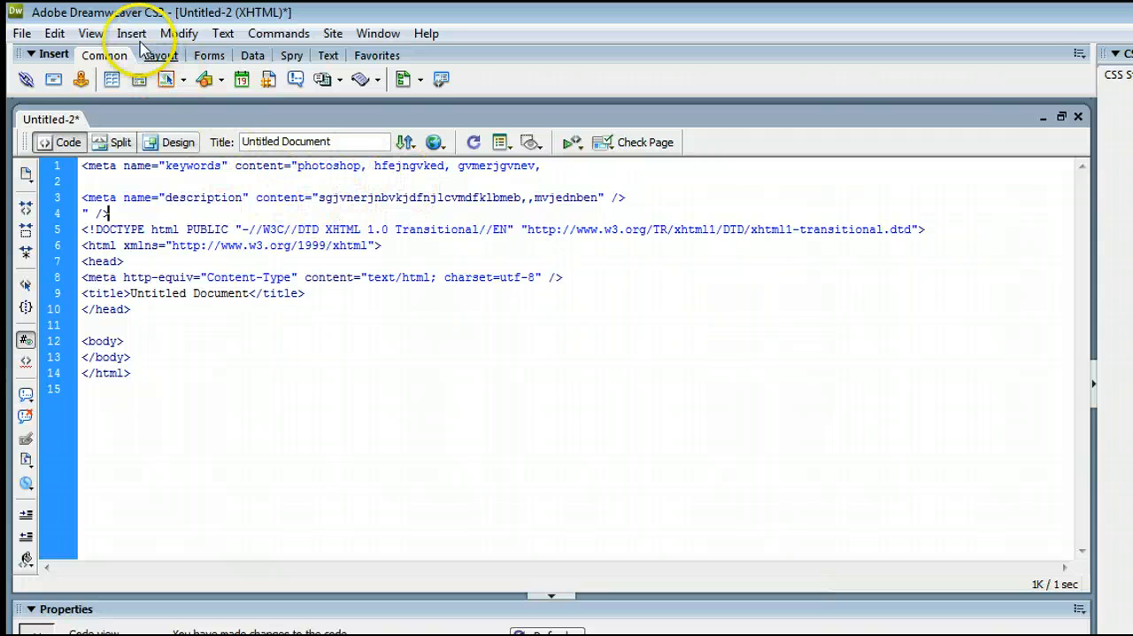
# Step: Insert a second description meta tag with content 'gbrthbetb' after the first
pyautogui.click(131, 32)
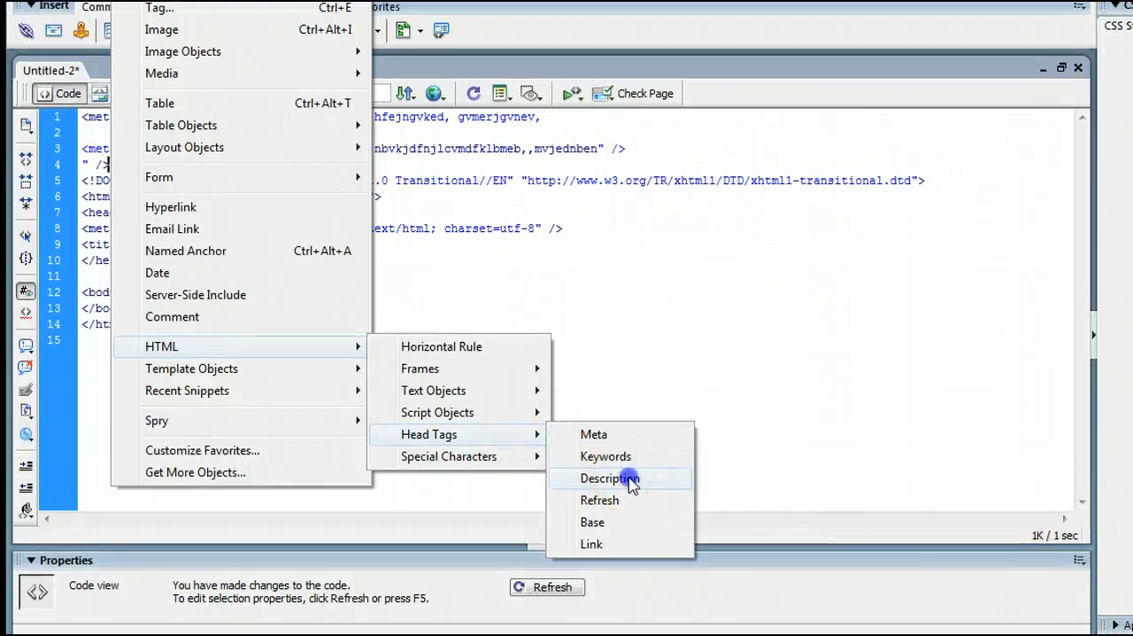
pyautogui.click(609, 478)
pyautogui.write('gbrthbetb')
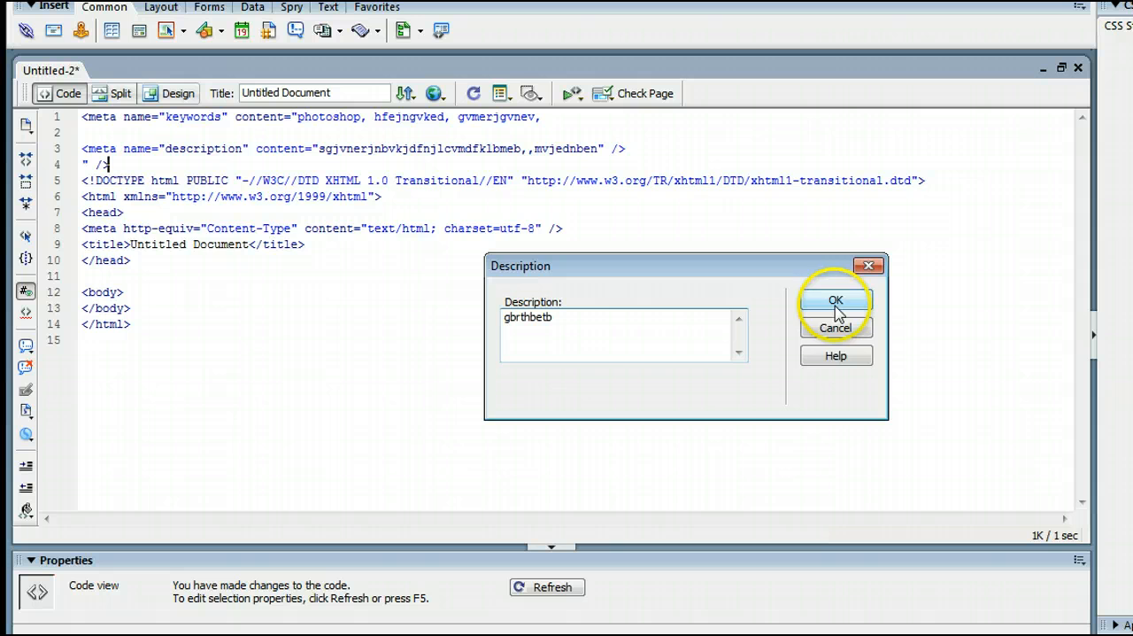
pyautogui.click(835, 299)
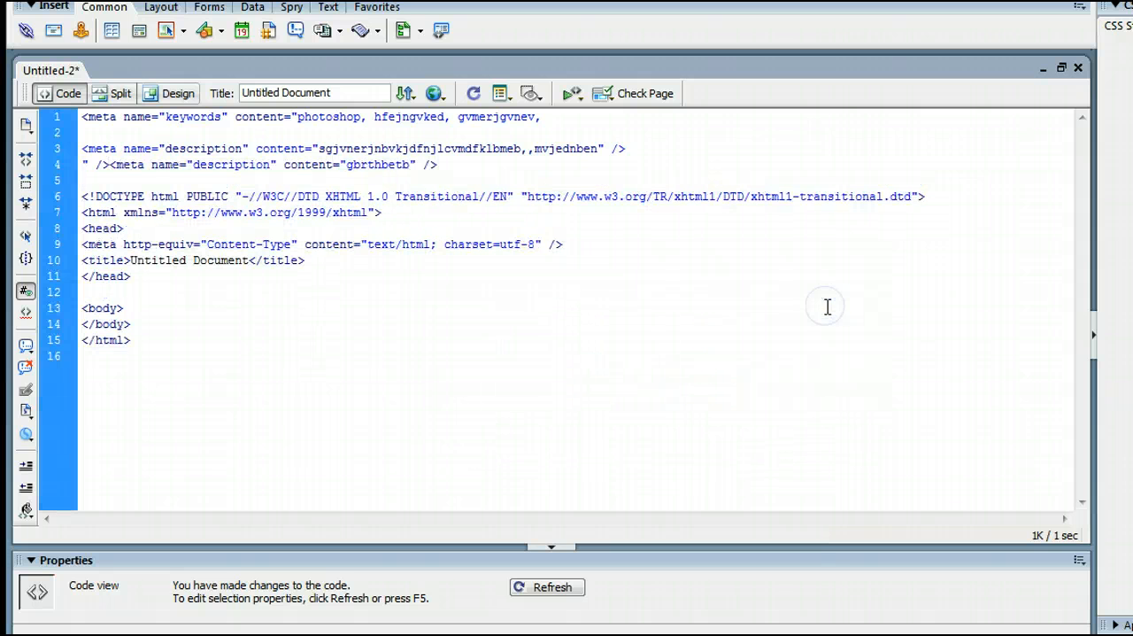